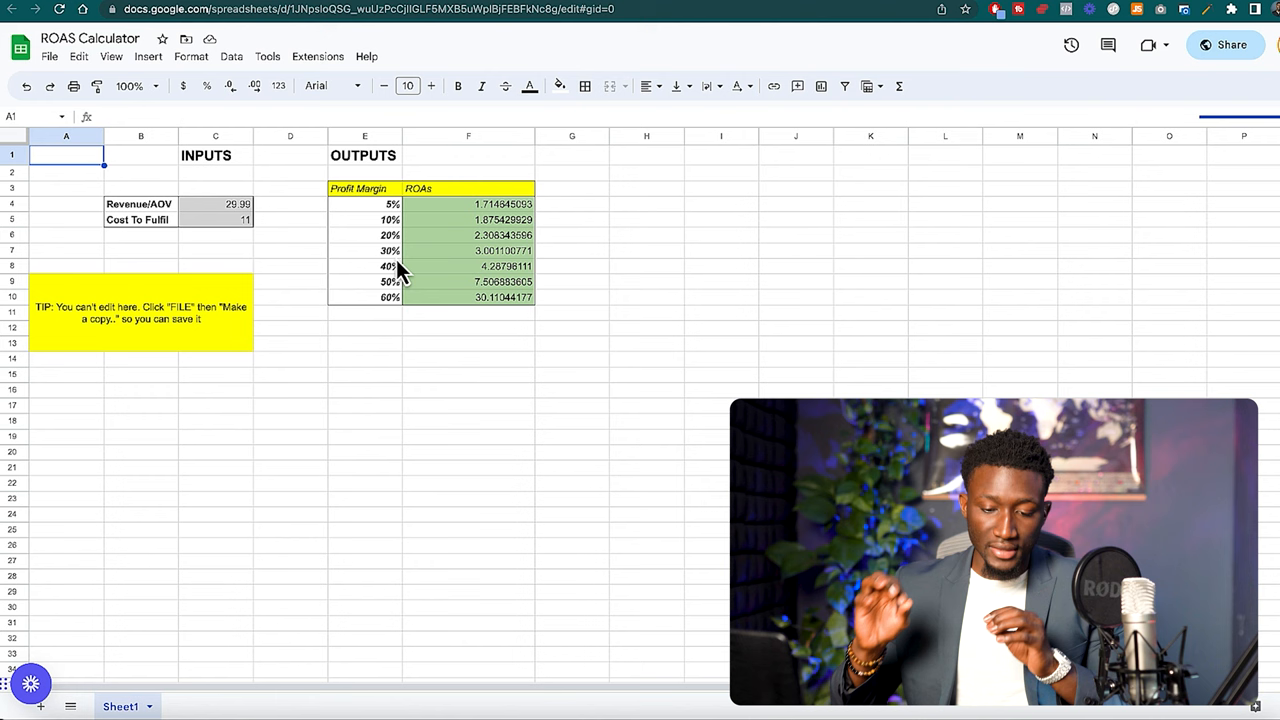
{"action": "mouse_move", "coordinate": [308, 268]}
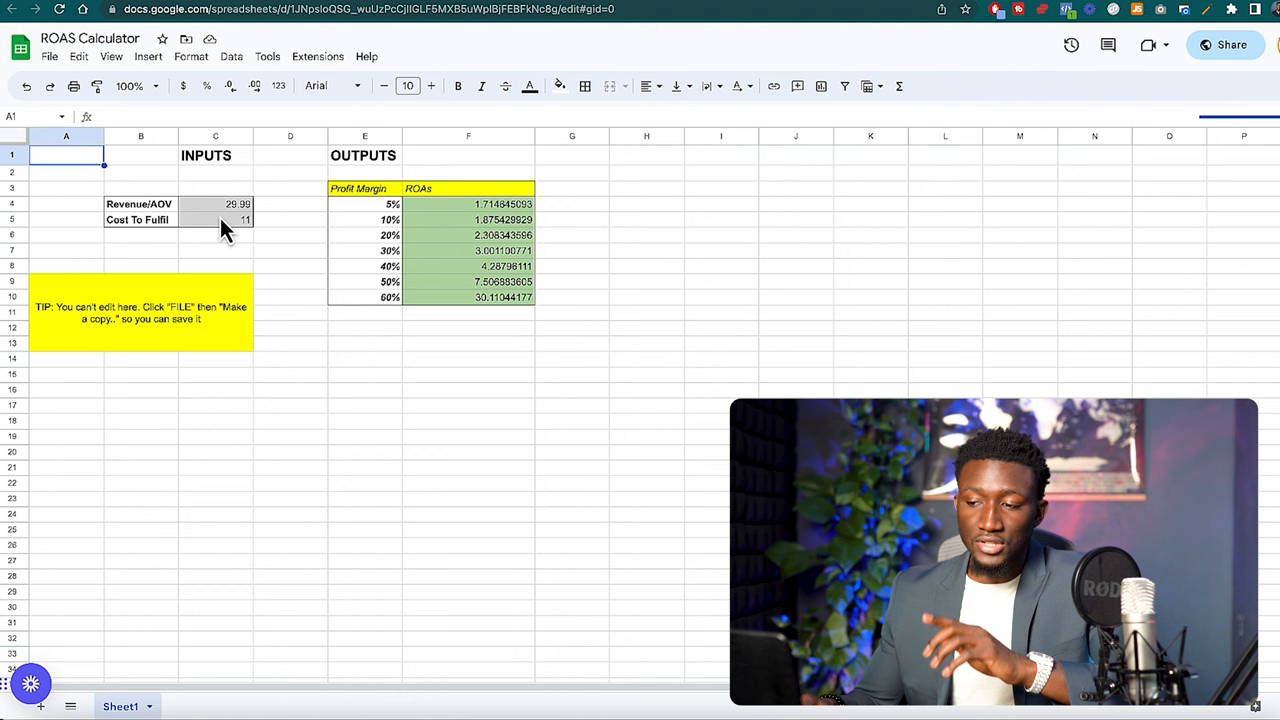
Make an editable copy of the ROAS calculator via the File menu.
{"action": "left_click", "coordinate": [216, 218]}
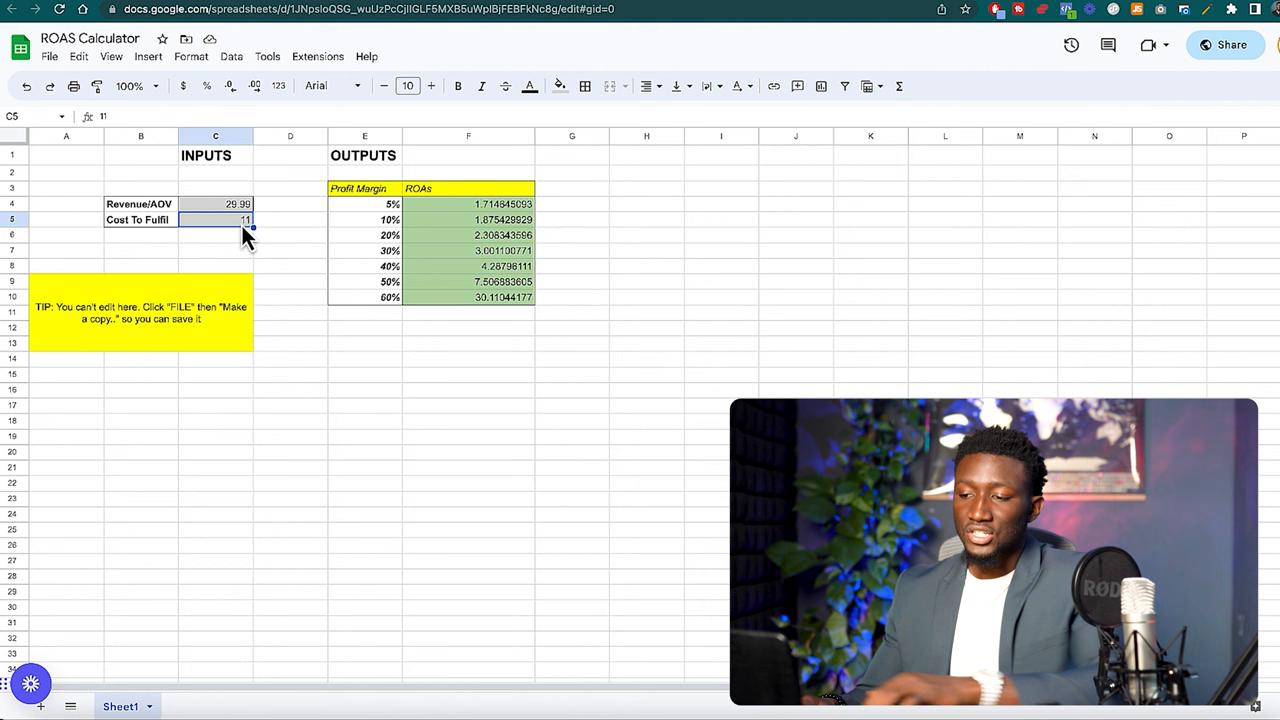
{"action": "left_click", "coordinate": [48, 56]}
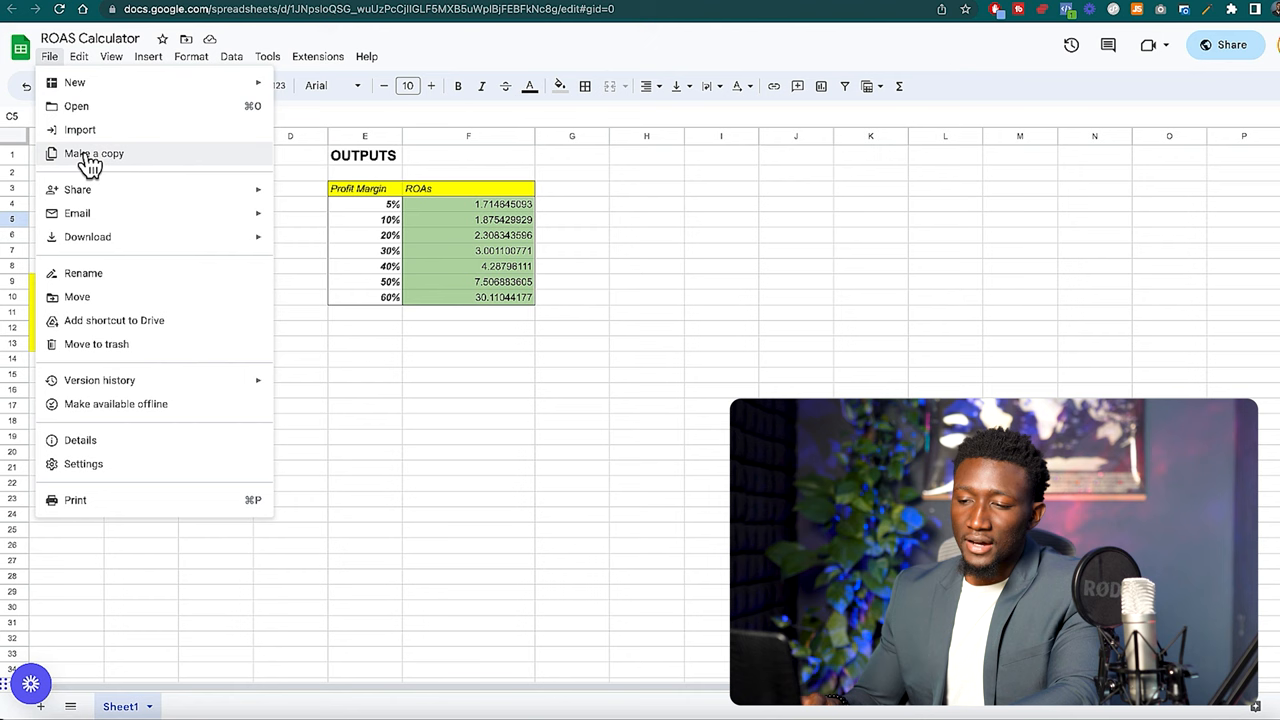
{"action": "left_click", "coordinate": [216, 218]}
{"action": "type", "text": "15"}
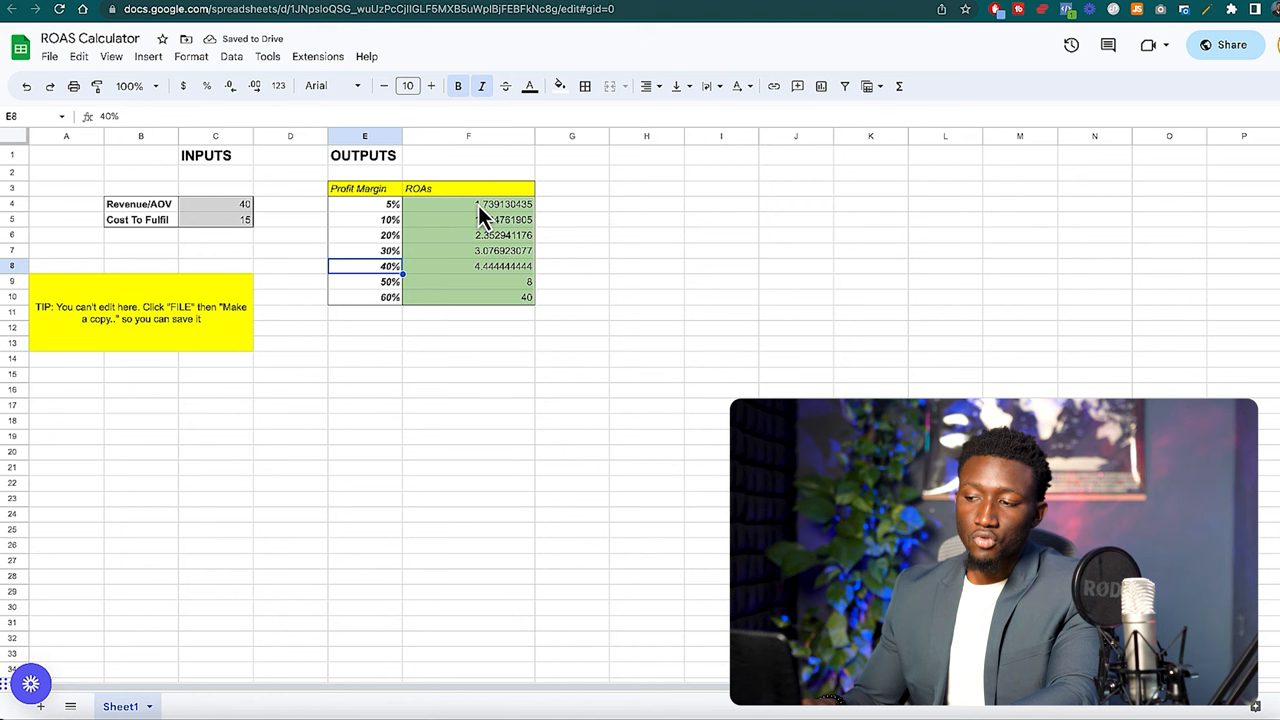
Review the recalculated ROAS figures for the 5% and 30% profit margins.
{"action": "left_click", "coordinate": [468, 204]}
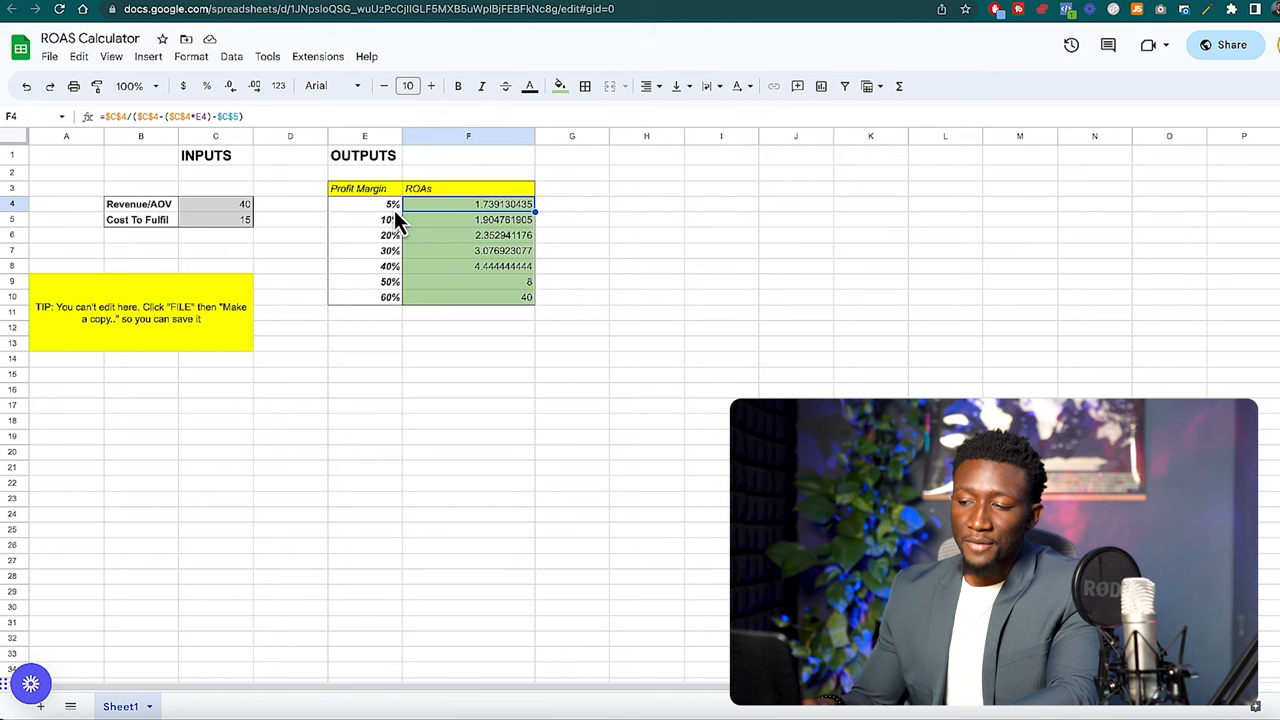
{"action": "mouse_move", "coordinate": [440, 264]}
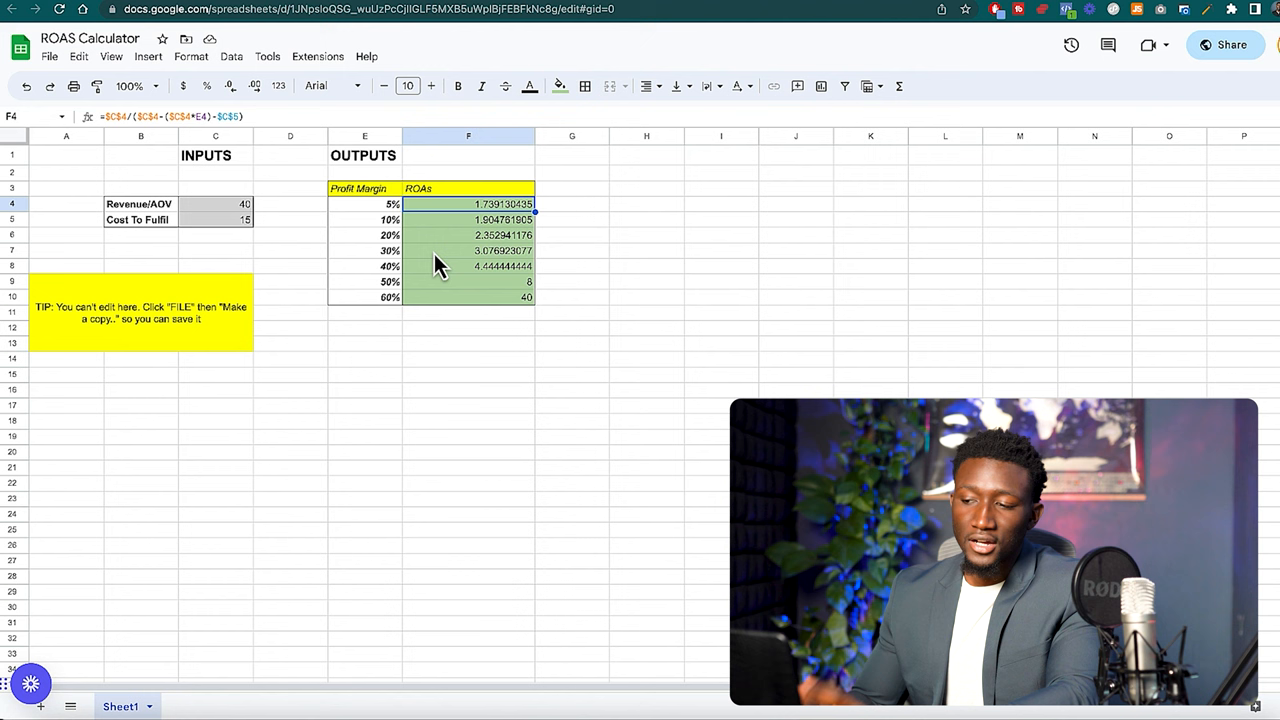
{"action": "left_click", "coordinate": [468, 250]}
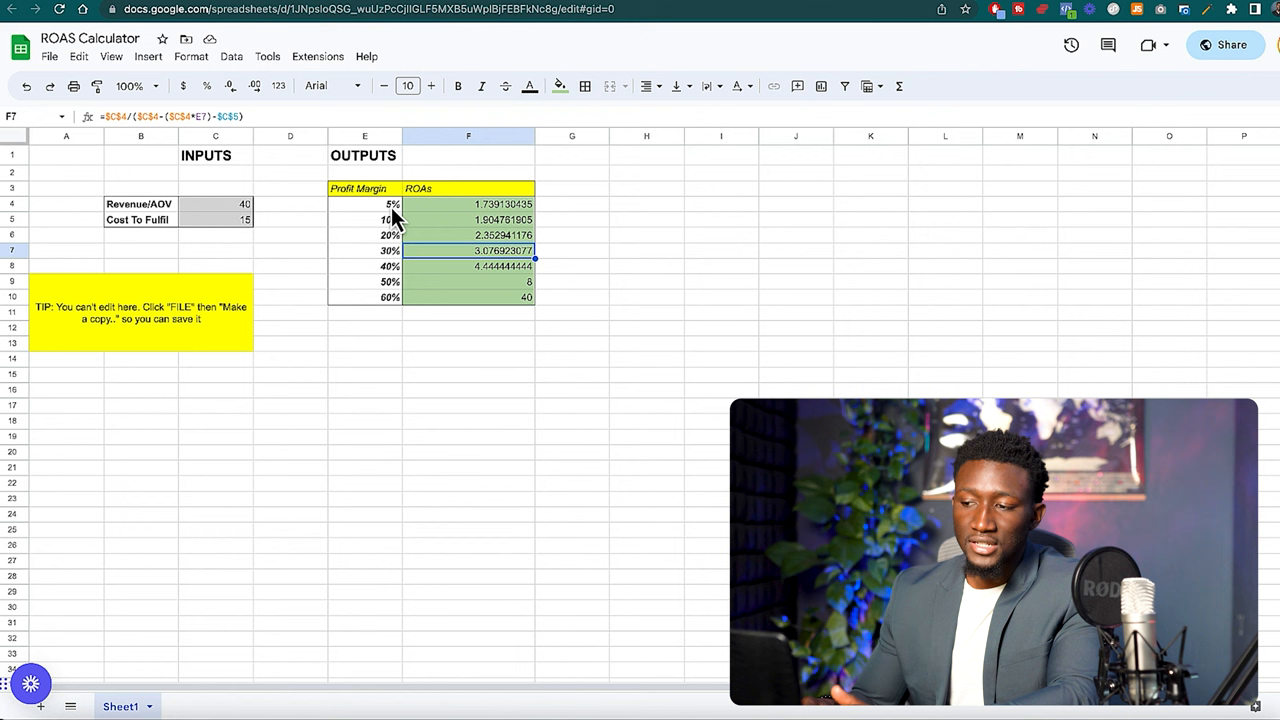
{"action": "left_click", "coordinate": [364, 204]}
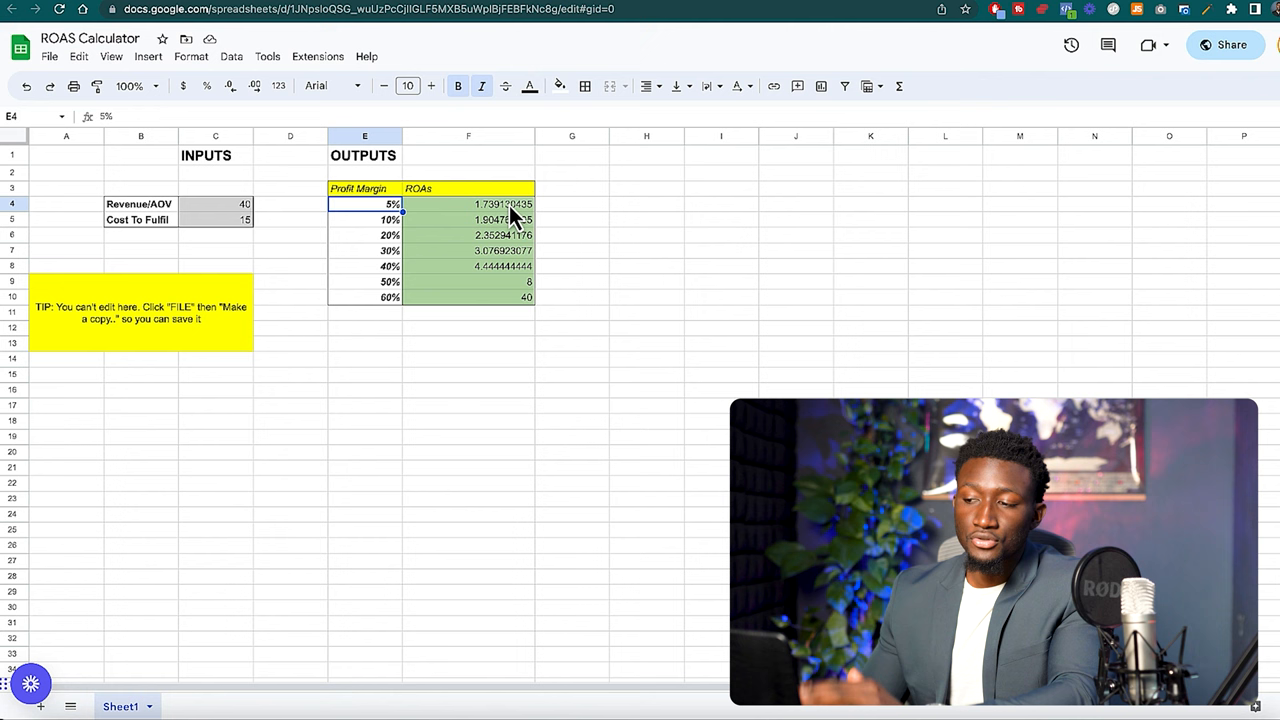
{"action": "left_click", "coordinate": [468, 204]}
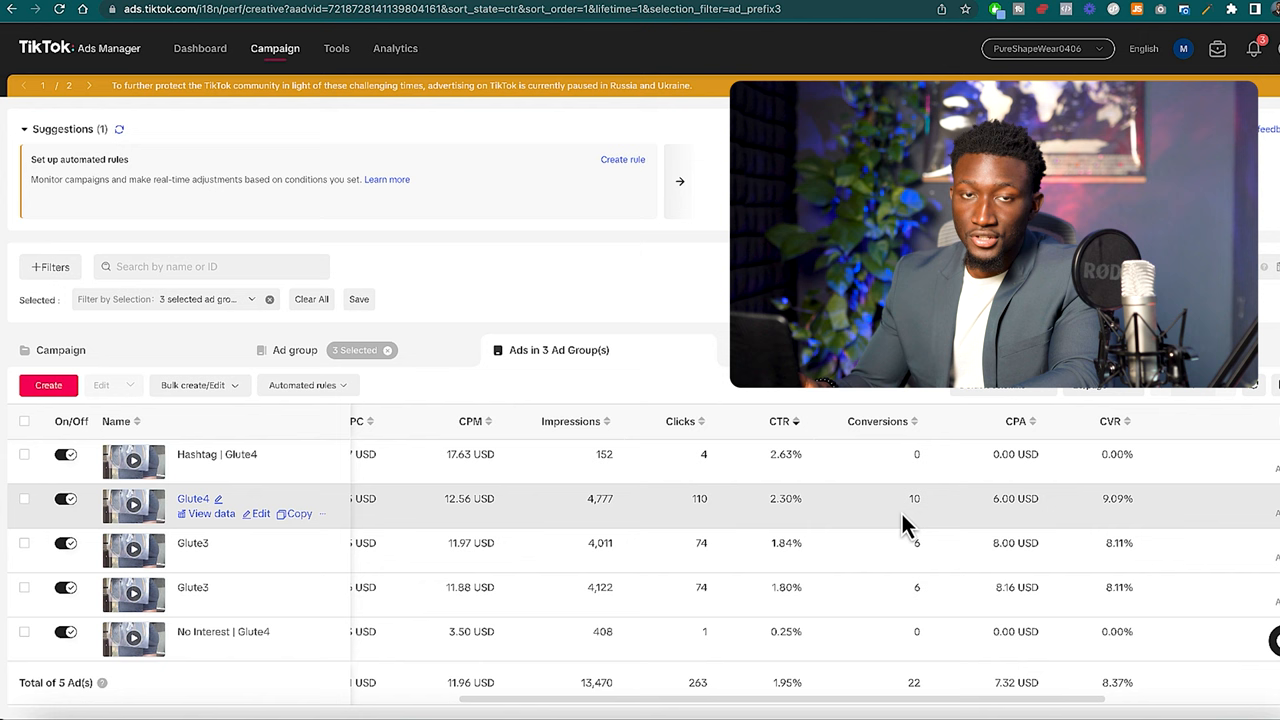
Copy the Glute4 ad three times into a new 'Phase 3 | Bid Ladder' campaign, naming the copies Bid 1-3.
{"action": "scroll", "scroll_direction": "right", "scroll_amount": 3}
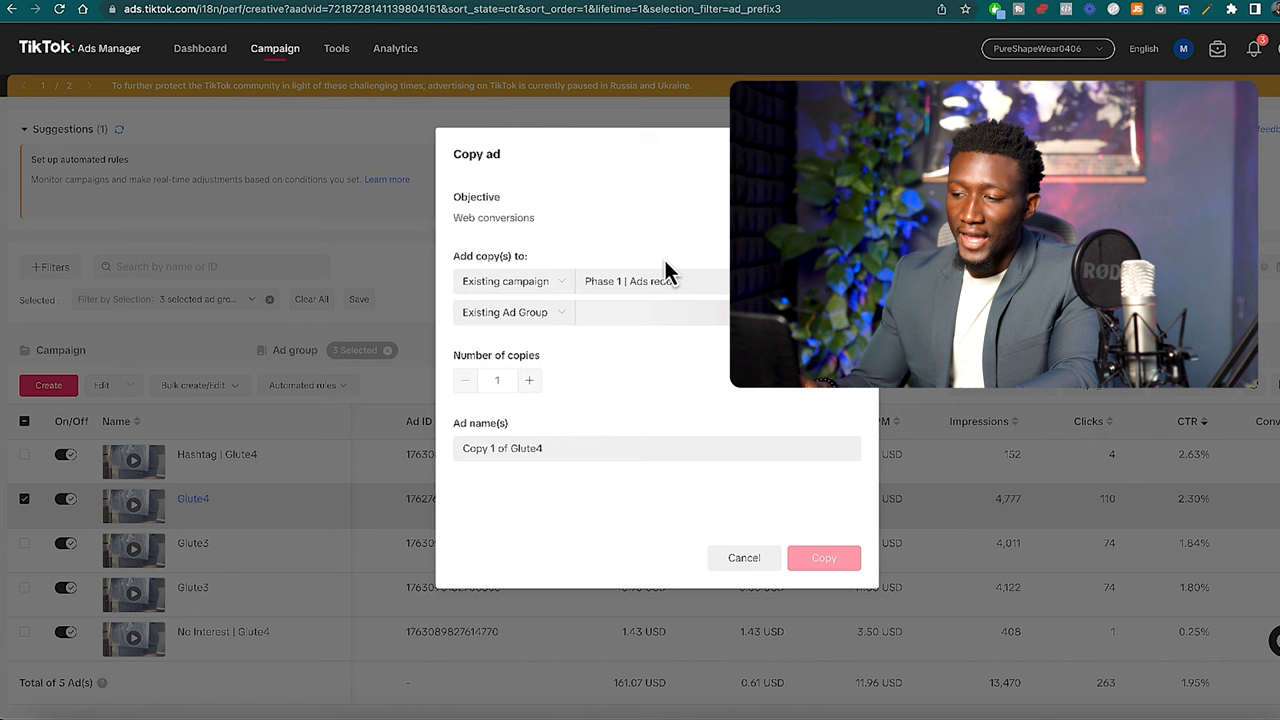
{"action": "left_click", "coordinate": [510, 280]}
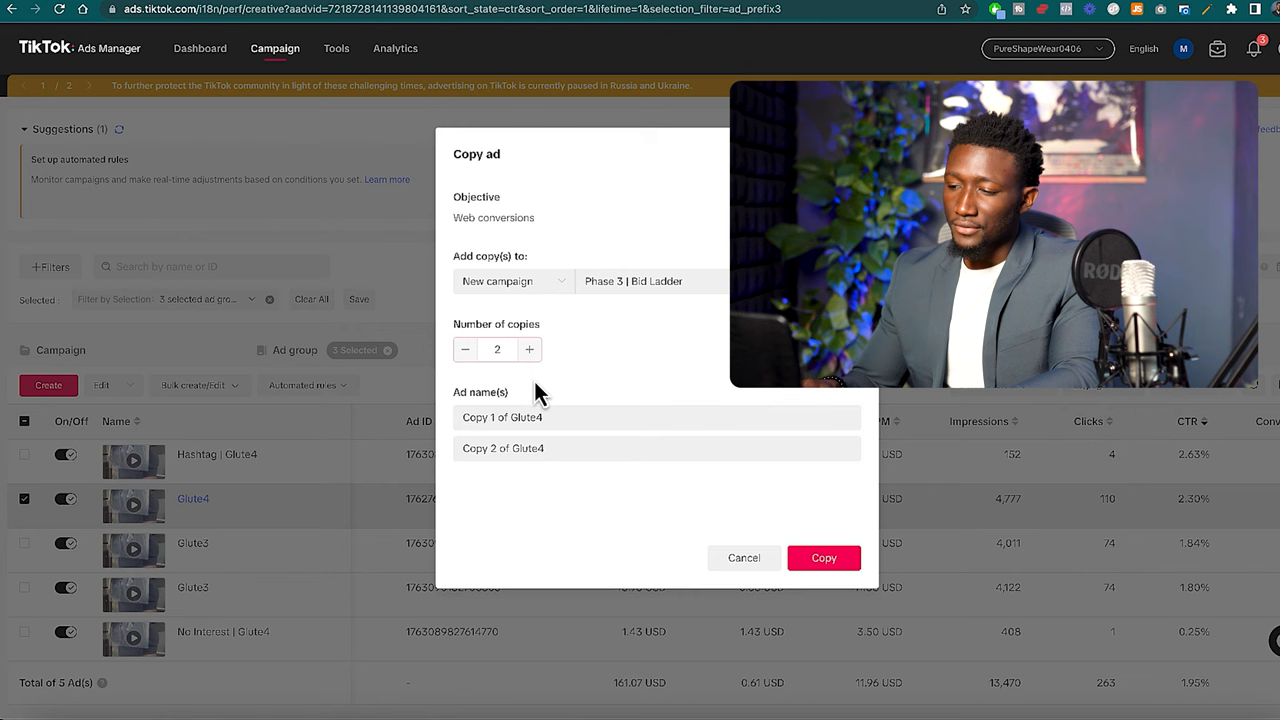
{"action": "left_click", "coordinate": [528, 348]}
{"action": "type", "text": "Bid 1"}
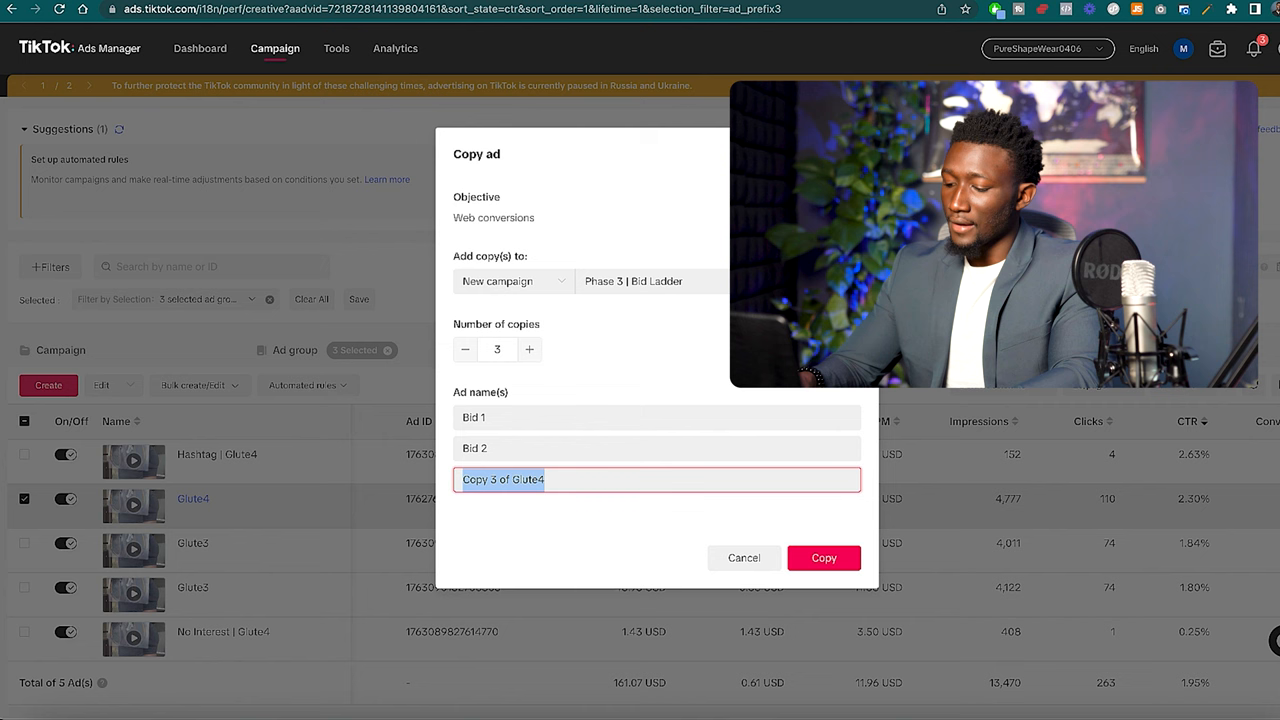
{"action": "left_click", "coordinate": [824, 556]}
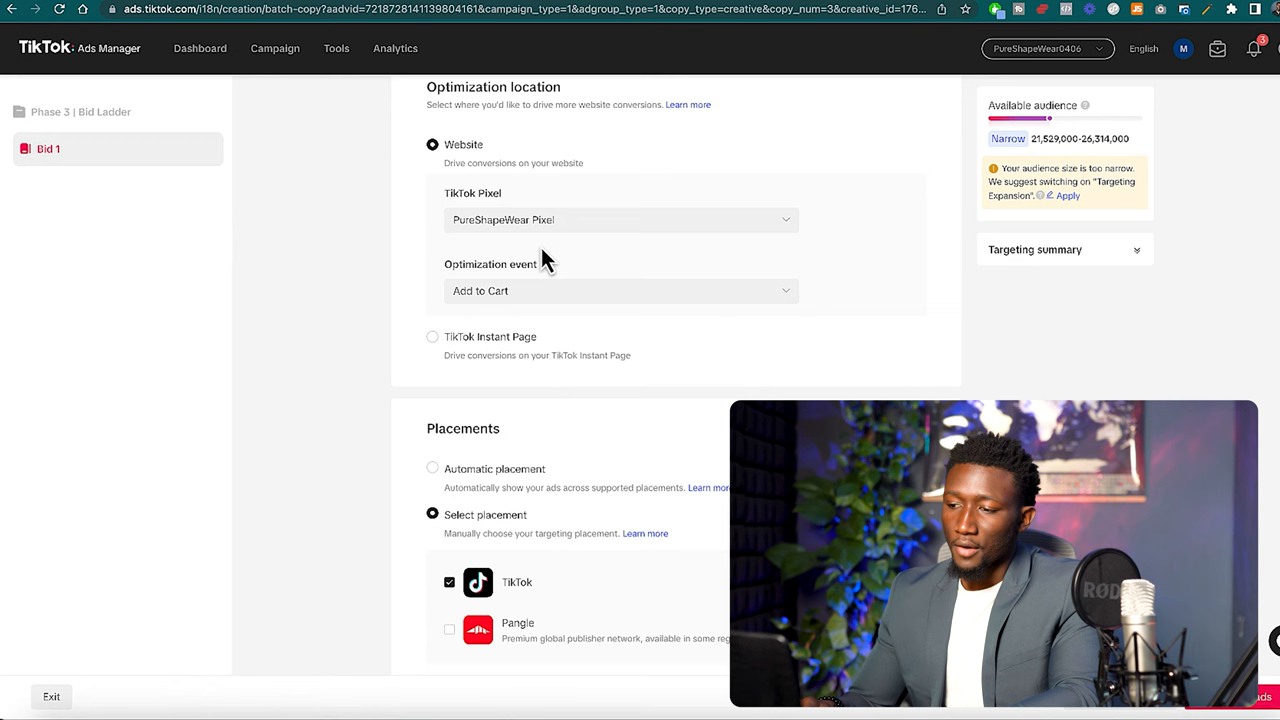
{"action": "scroll", "scroll_direction": "down", "scroll_amount": 3}
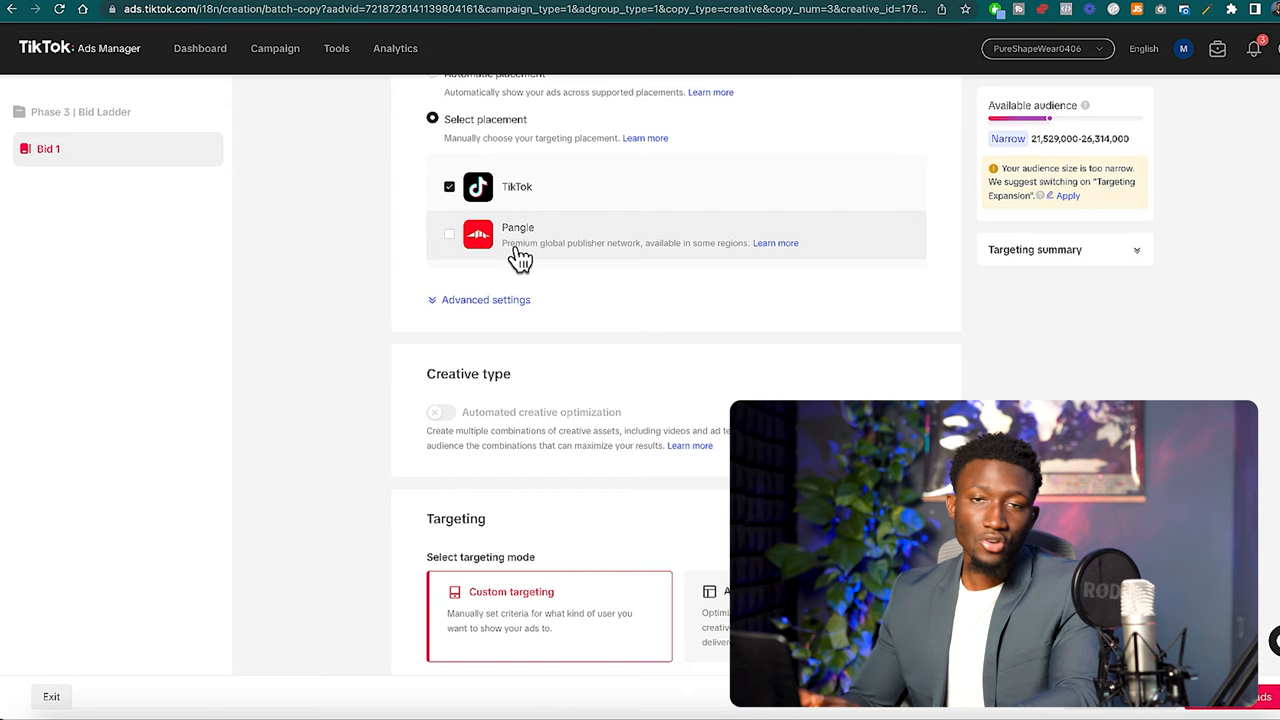
{"action": "scroll", "scroll_direction": "down", "scroll_amount": 3}
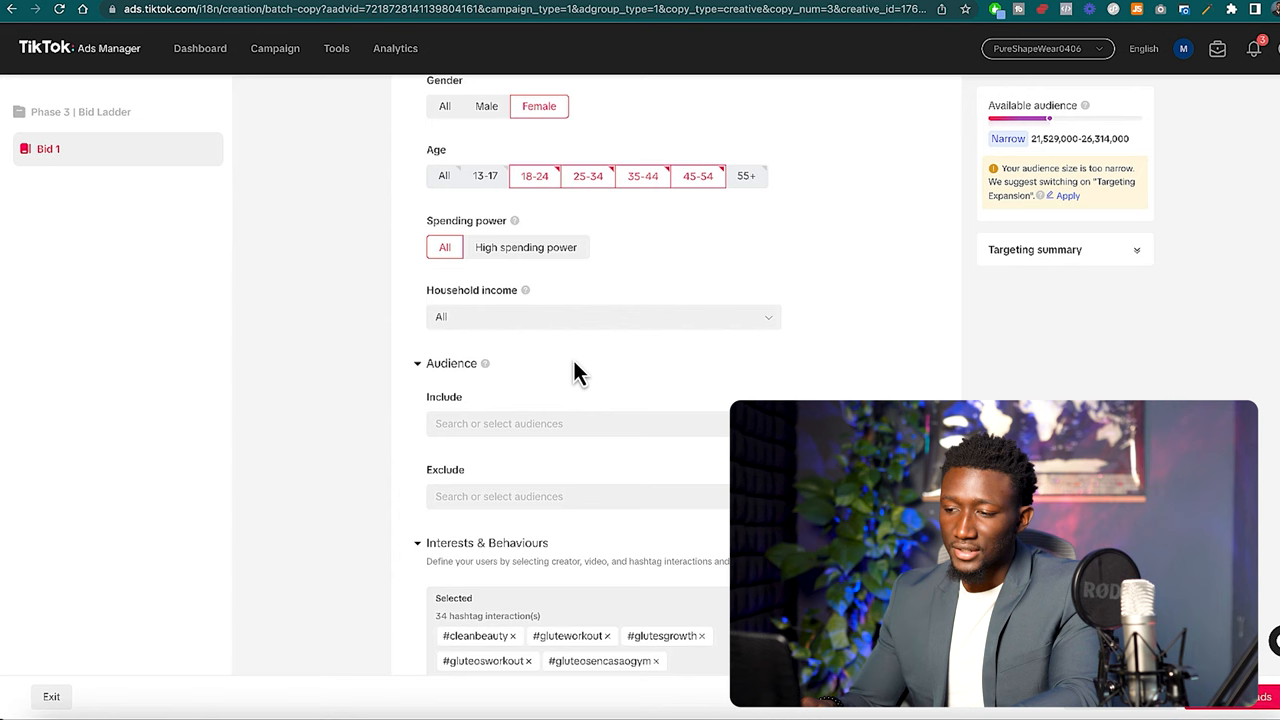
{"action": "scroll", "scroll_direction": "down", "scroll_amount": 3}
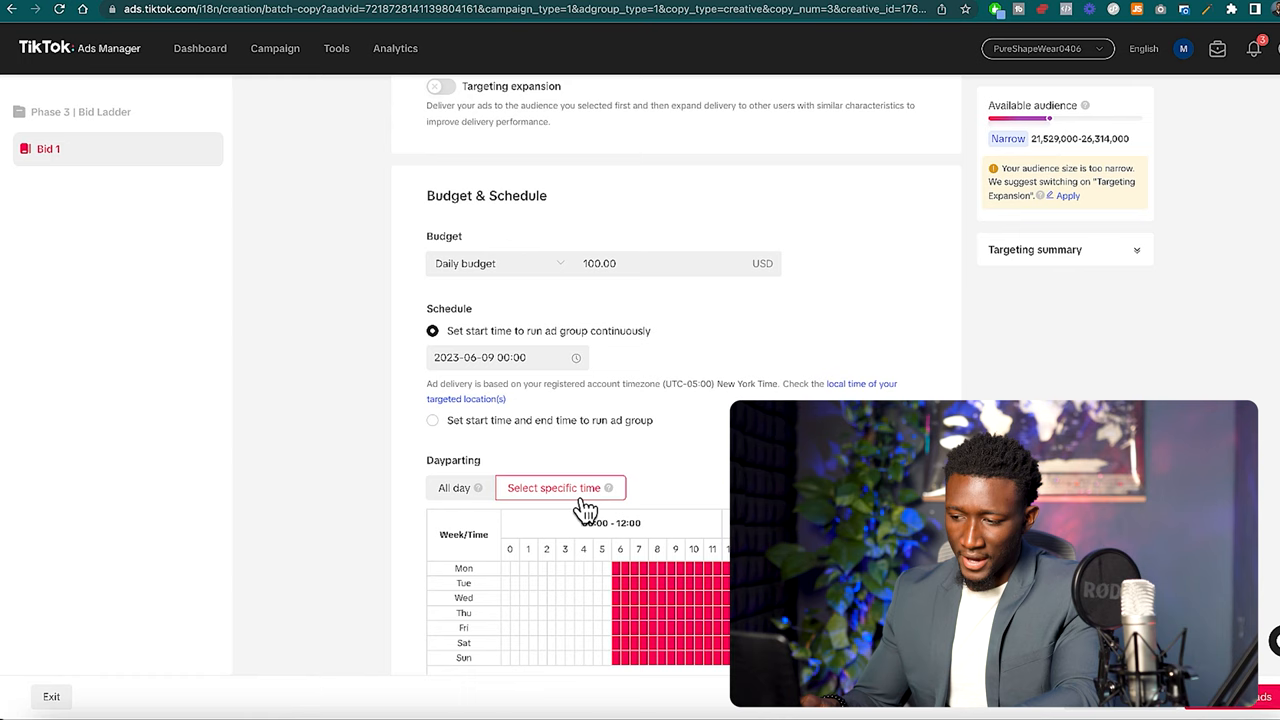
{"action": "scroll", "scroll_direction": "down", "scroll_amount": 3}
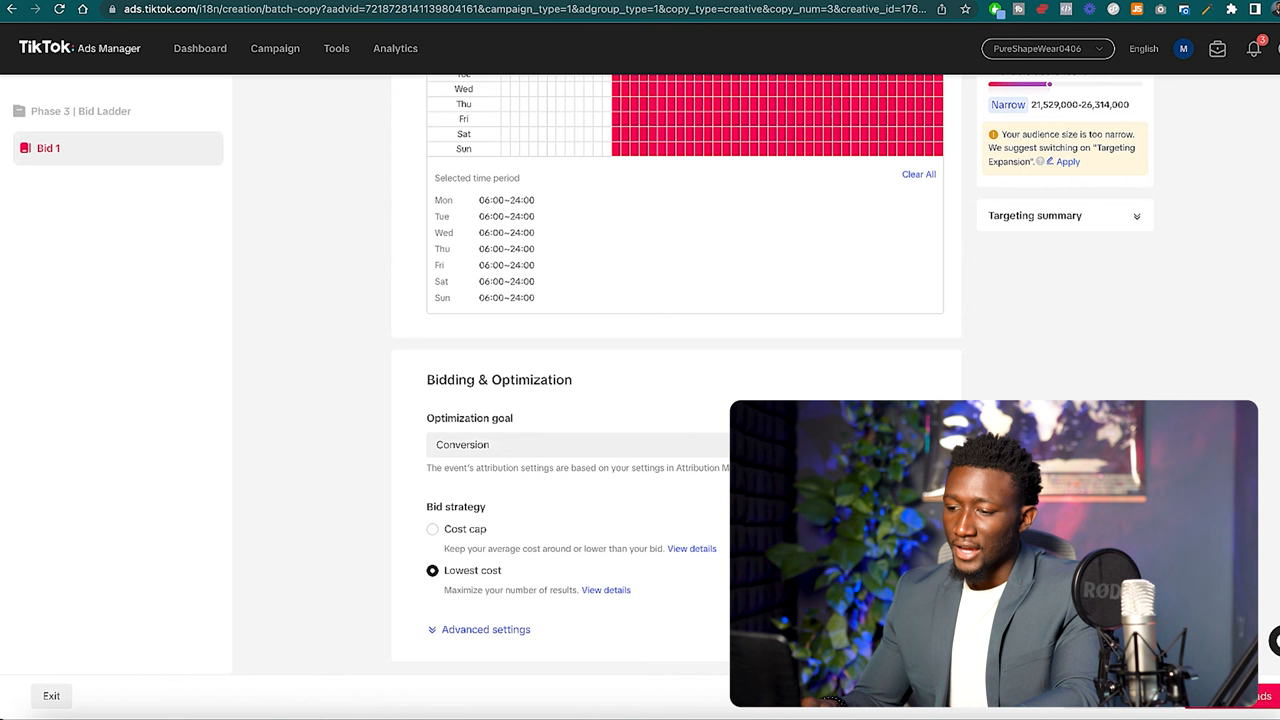
Give Bid 1 a cost cap strategy at the suggested 7.96 bid and submit the campaign.
{"action": "left_click", "coordinate": [432, 528]}
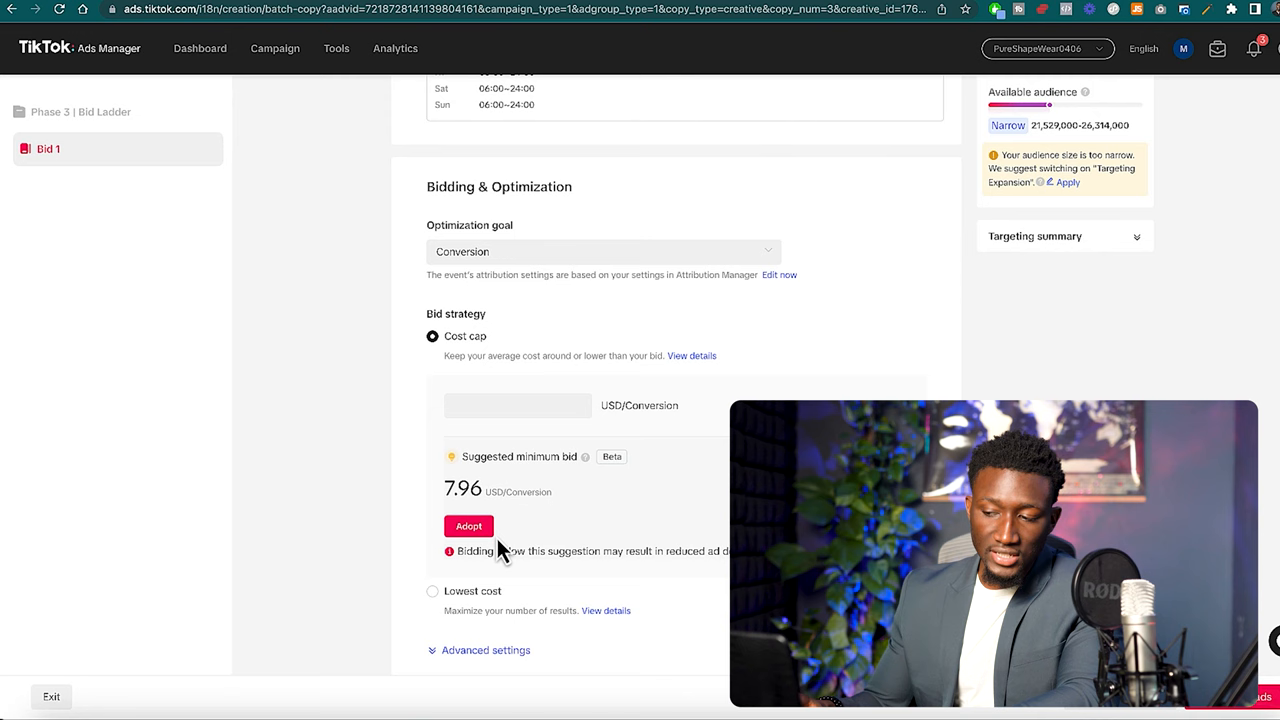
{"action": "left_click", "coordinate": [468, 526]}
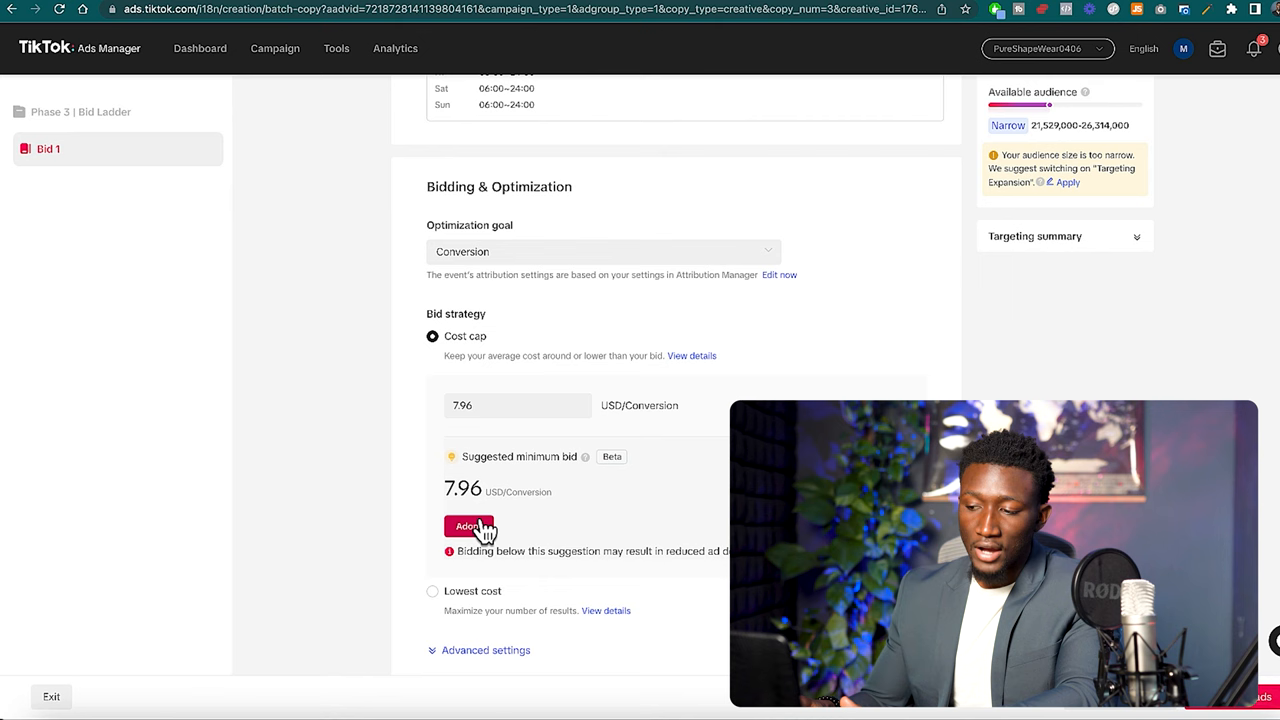
{"action": "scroll", "scroll_direction": "down", "scroll_amount": 3}
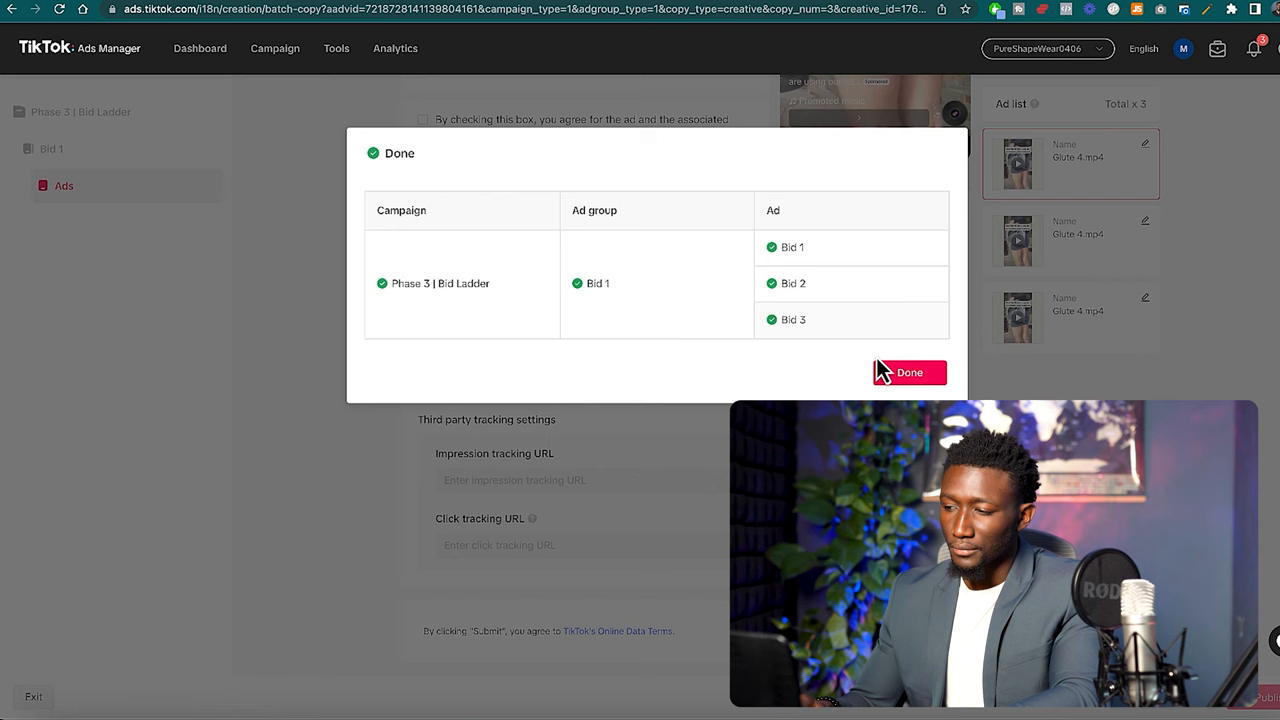
{"action": "left_click", "coordinate": [908, 372]}
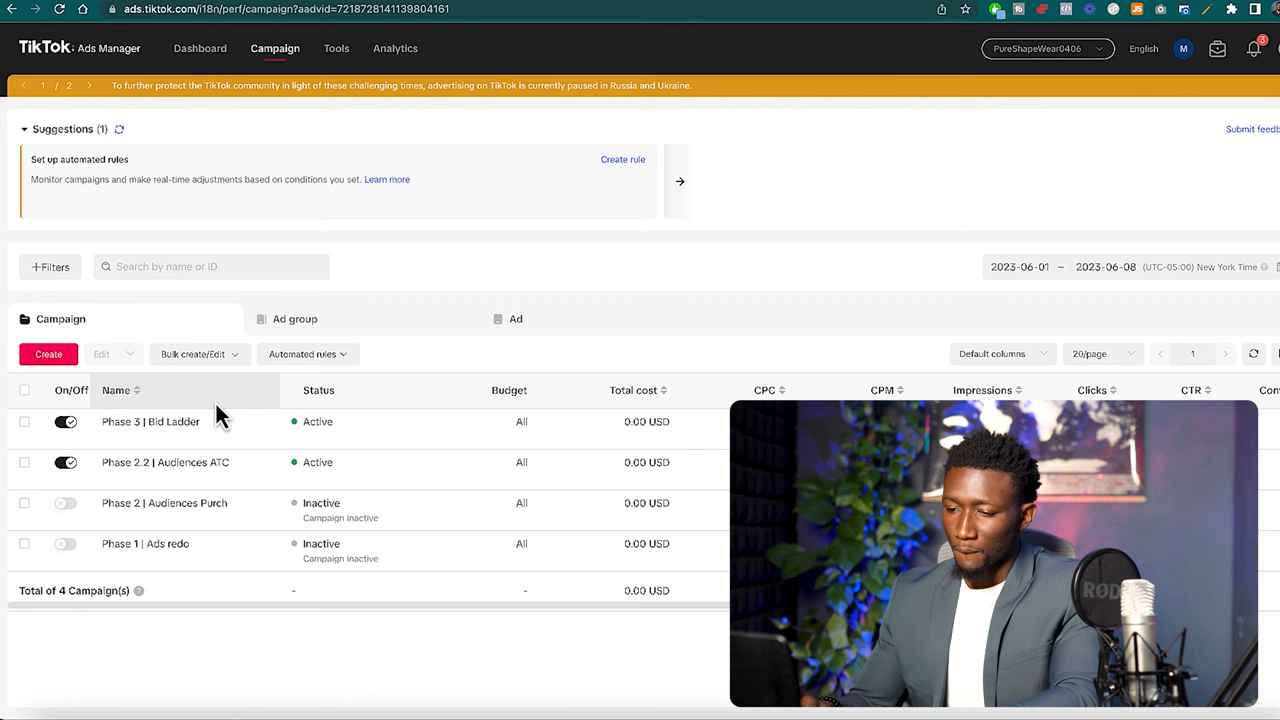
Copy the Bid 1 ad group into the existing Phase 3 | Bid Ladder campaign.
{"action": "left_click", "coordinate": [24, 420]}
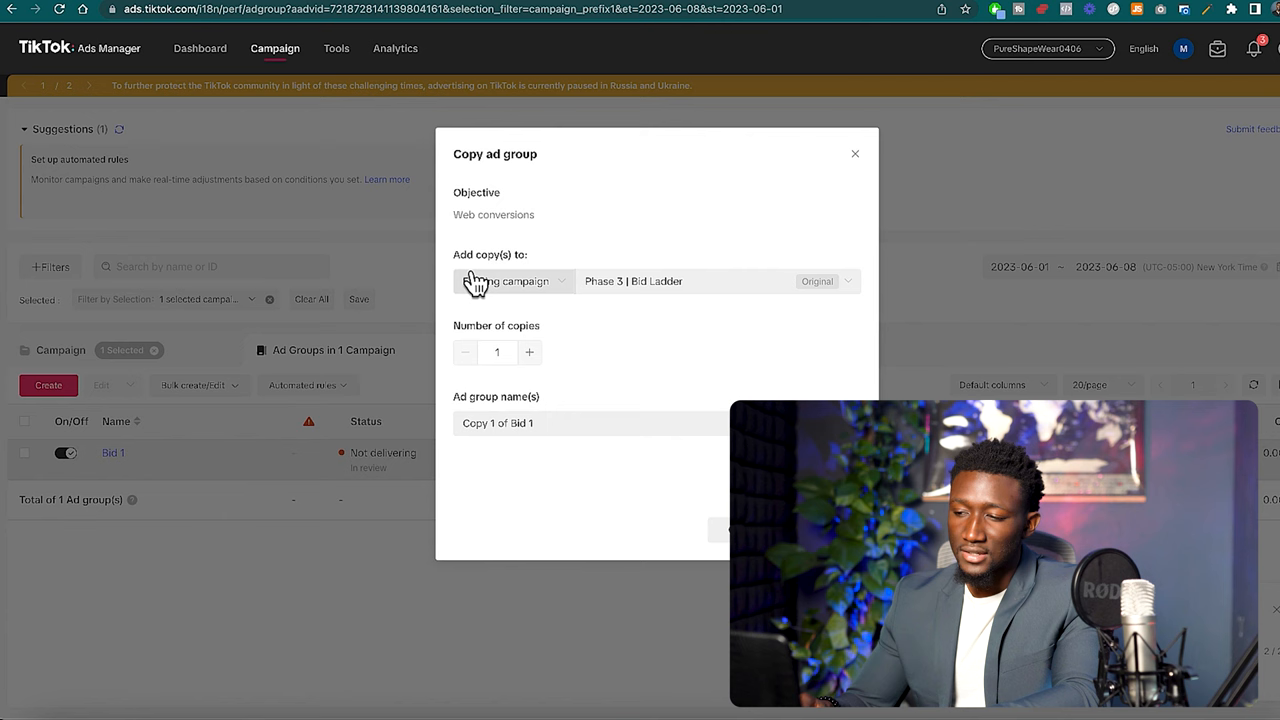
{"action": "left_click", "coordinate": [528, 352]}
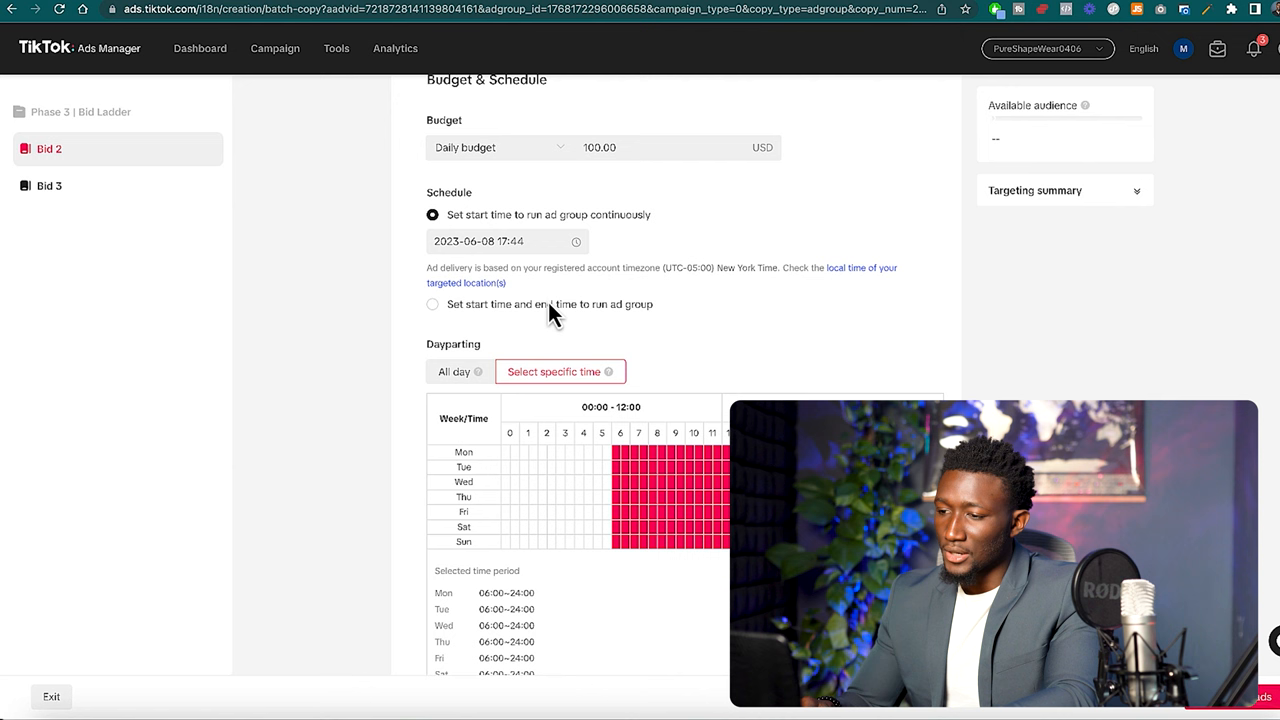
Set Bid 2's start date to June 9 2023 at 00:00.
{"action": "left_click", "coordinate": [508, 240]}
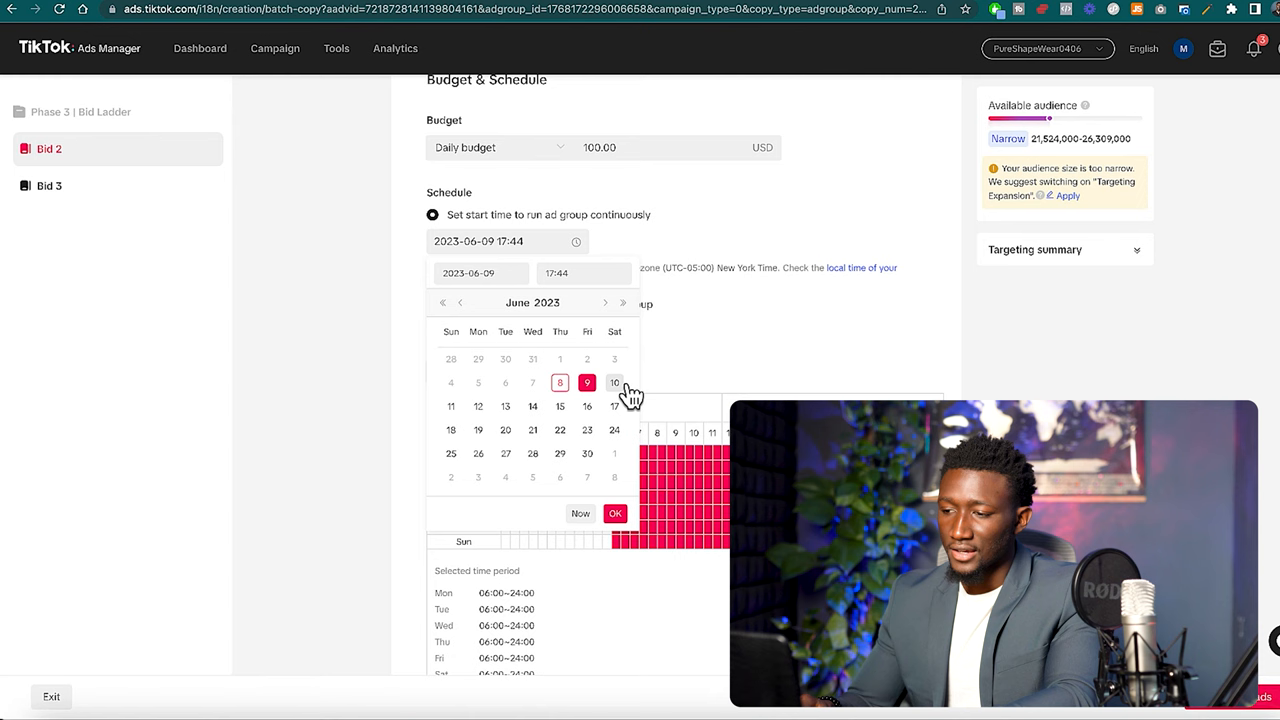
{"action": "left_click", "coordinate": [584, 272]}
{"action": "type", "text": "00:00"}
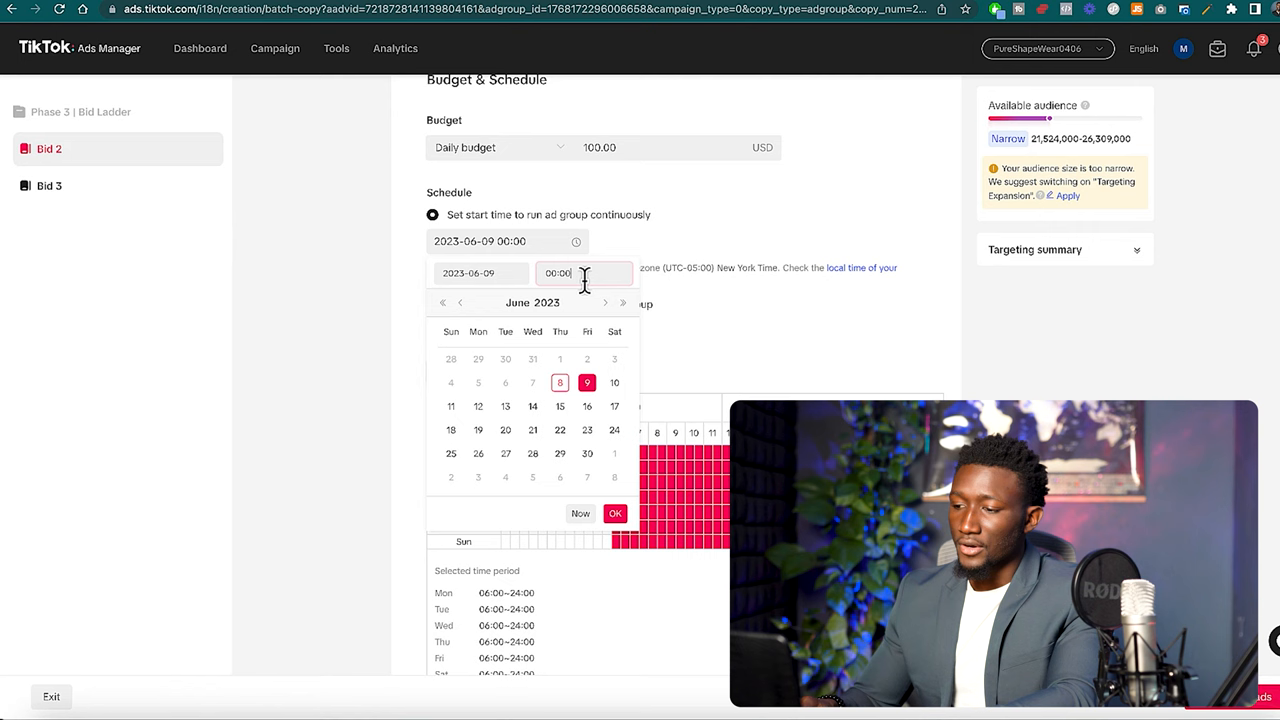
{"action": "left_click", "coordinate": [616, 512]}
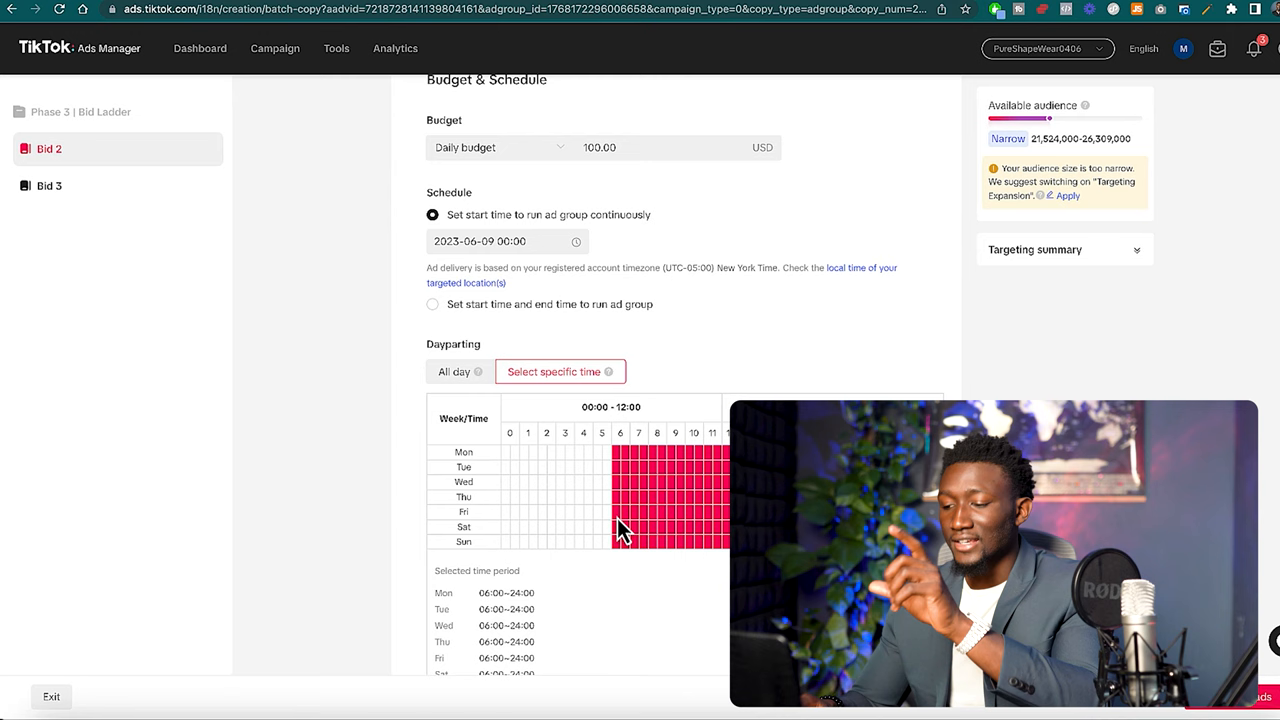
{"action": "mouse_move", "coordinate": [620, 512]}
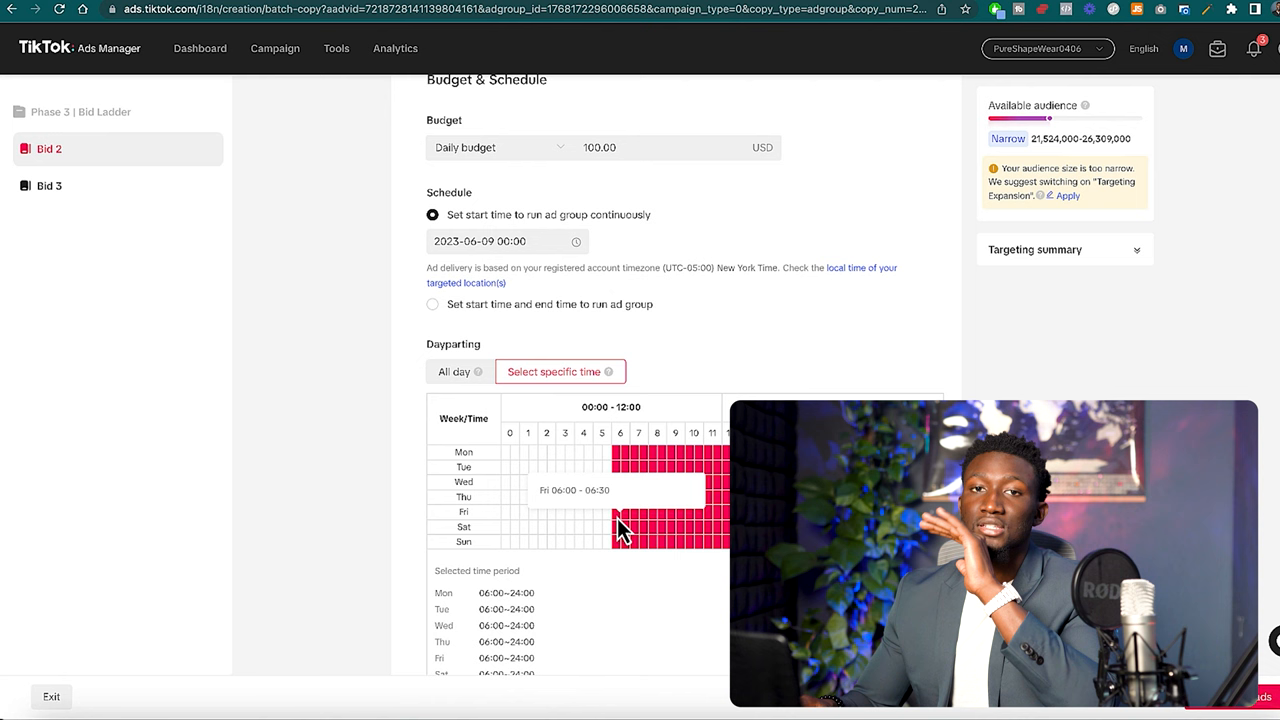
Set cost caps of 8.96 for Bid 2 and 9.96 for Bid 3 and submit the ad groups.
{"action": "scroll", "scroll_direction": "down", "scroll_amount": 3}
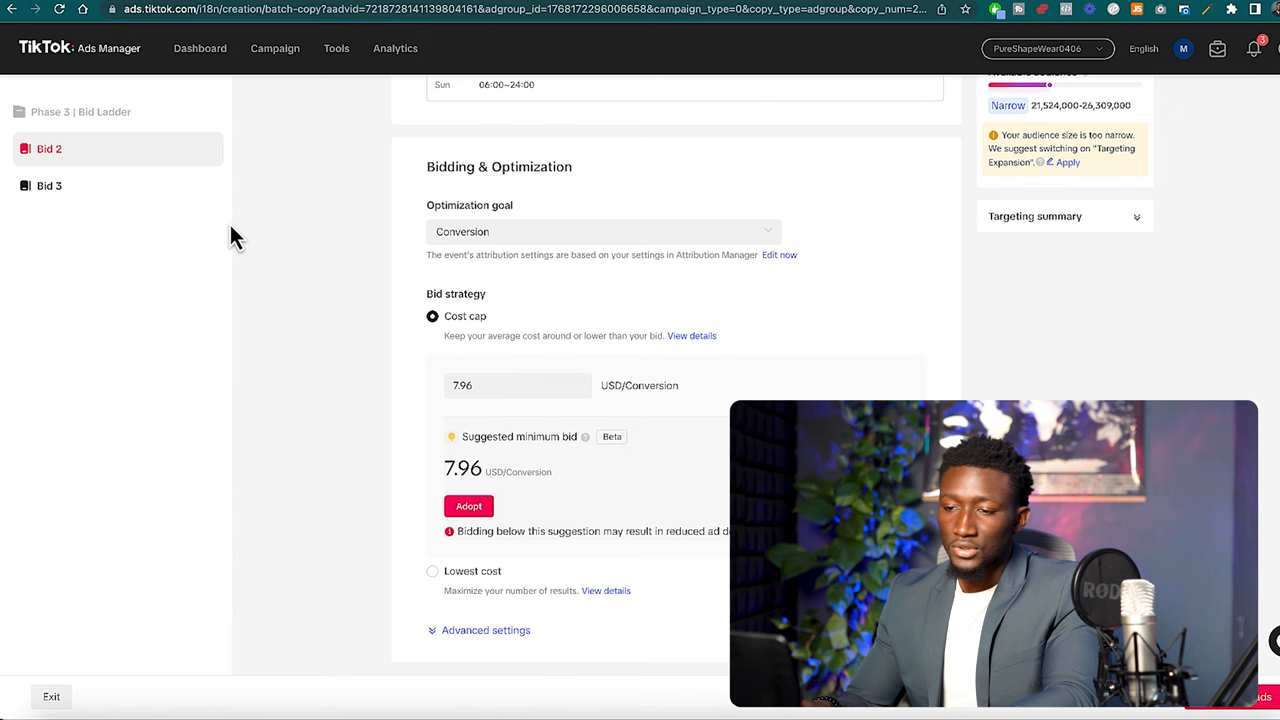
{"action": "left_click", "coordinate": [516, 384]}
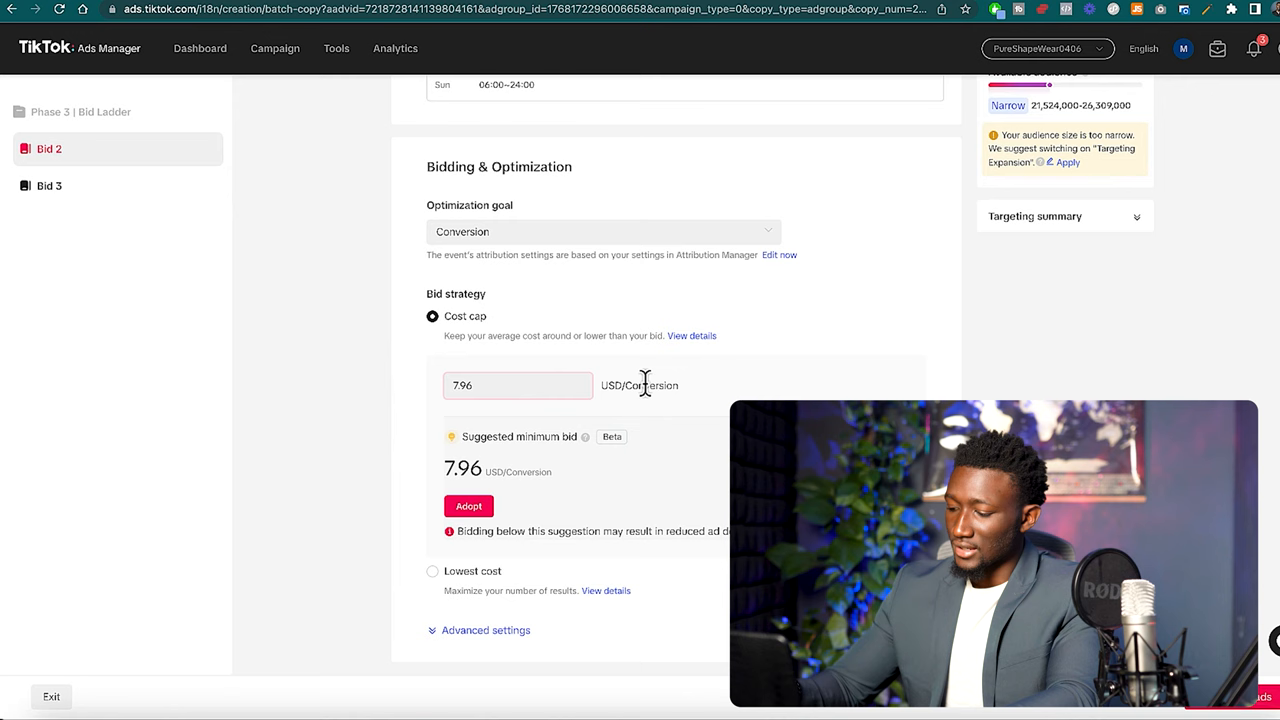
{"action": "left_click", "coordinate": [48, 184]}
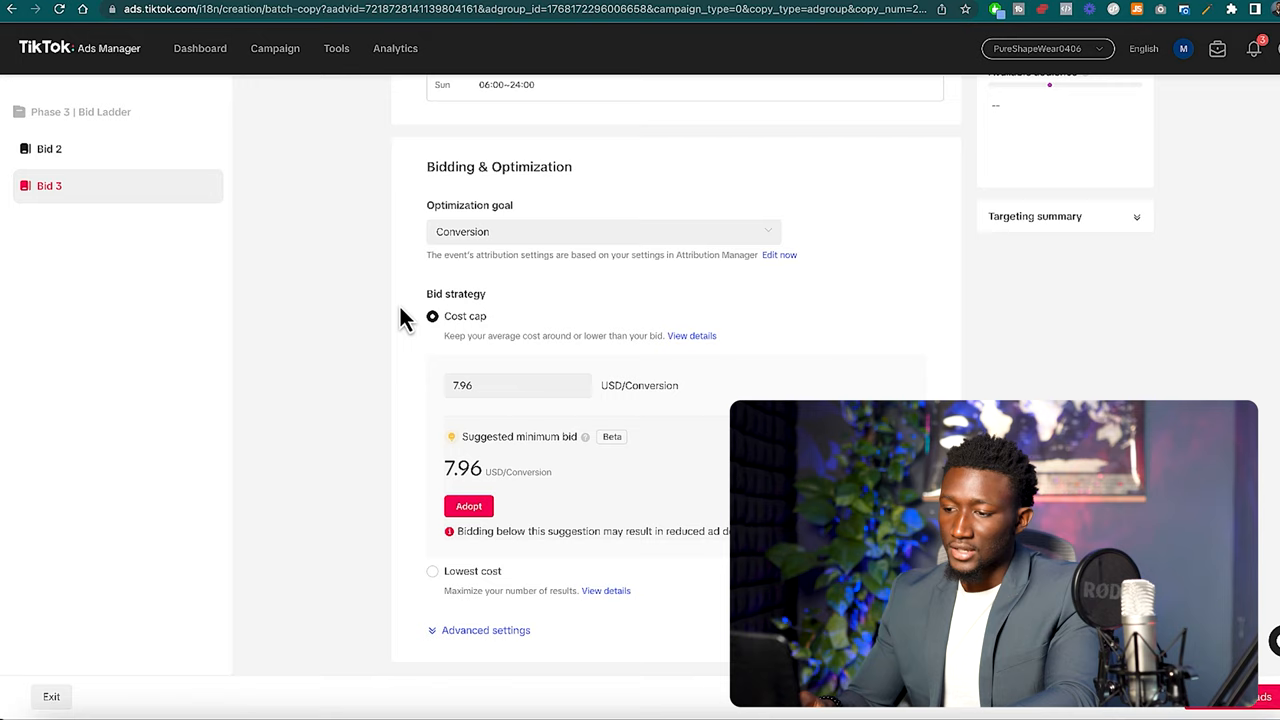
{"action": "type", "text": "9.96"}
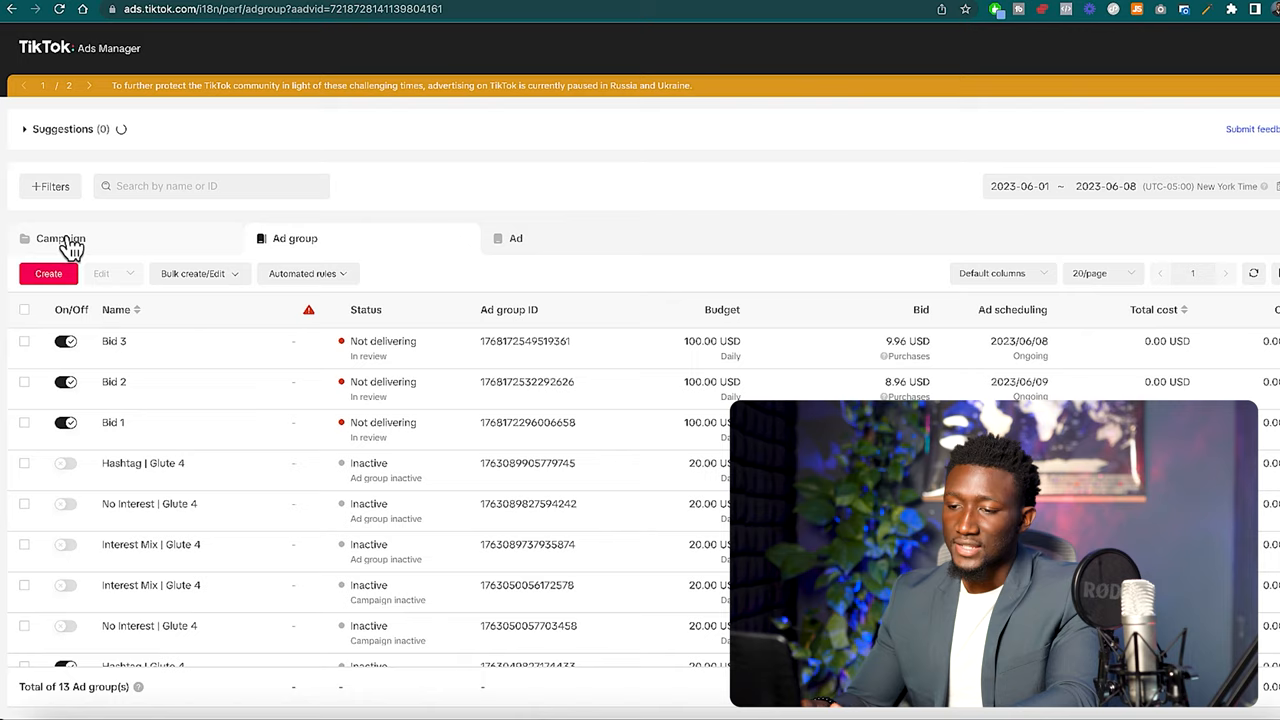
Filter to the Phase 3 | Bid Ladder campaign and view its three ad groups' bids and its ads.
{"action": "left_click", "coordinate": [60, 238]}
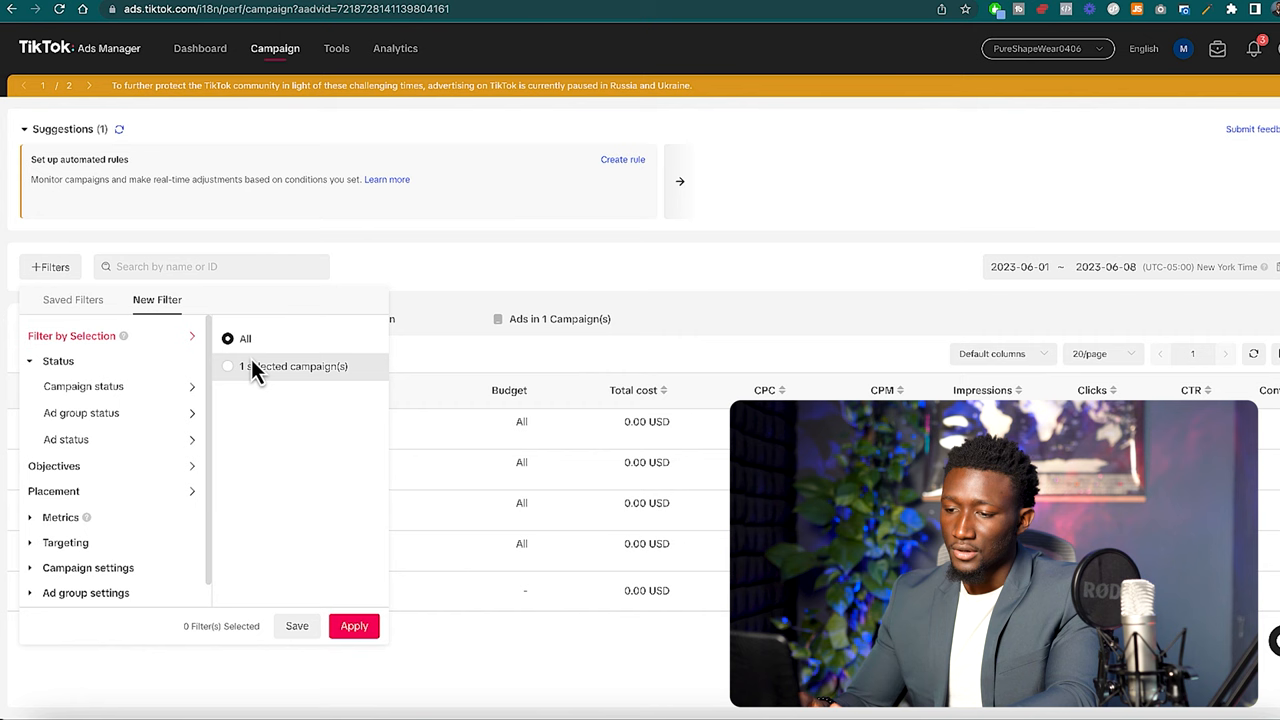
{"action": "left_click", "coordinate": [354, 624]}
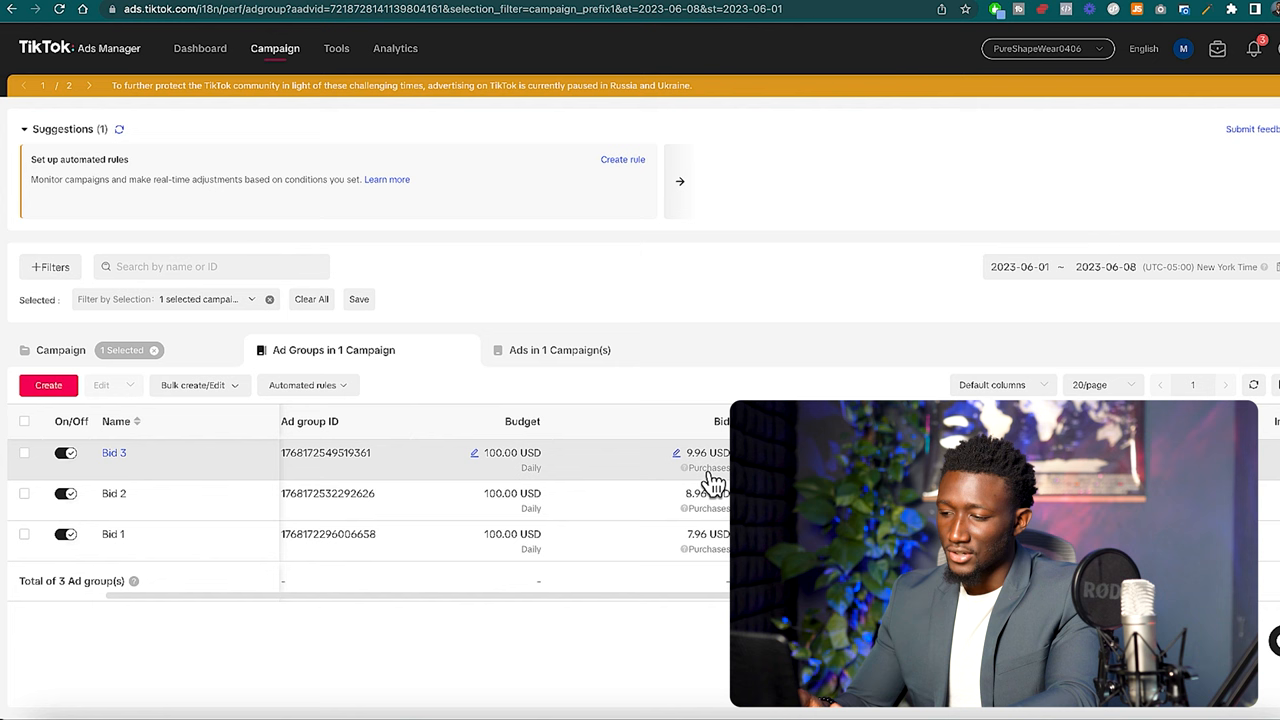
{"action": "left_click", "coordinate": [560, 350]}
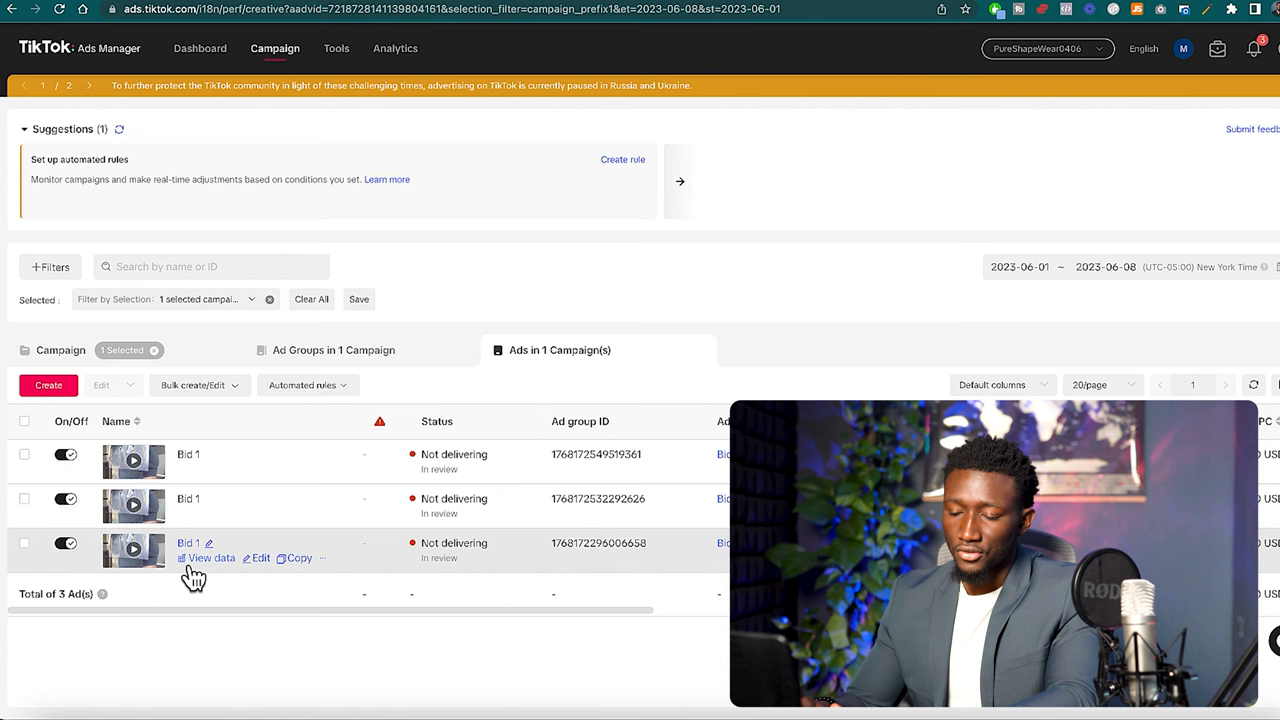
{"action": "mouse_move", "coordinate": [396, 362]}
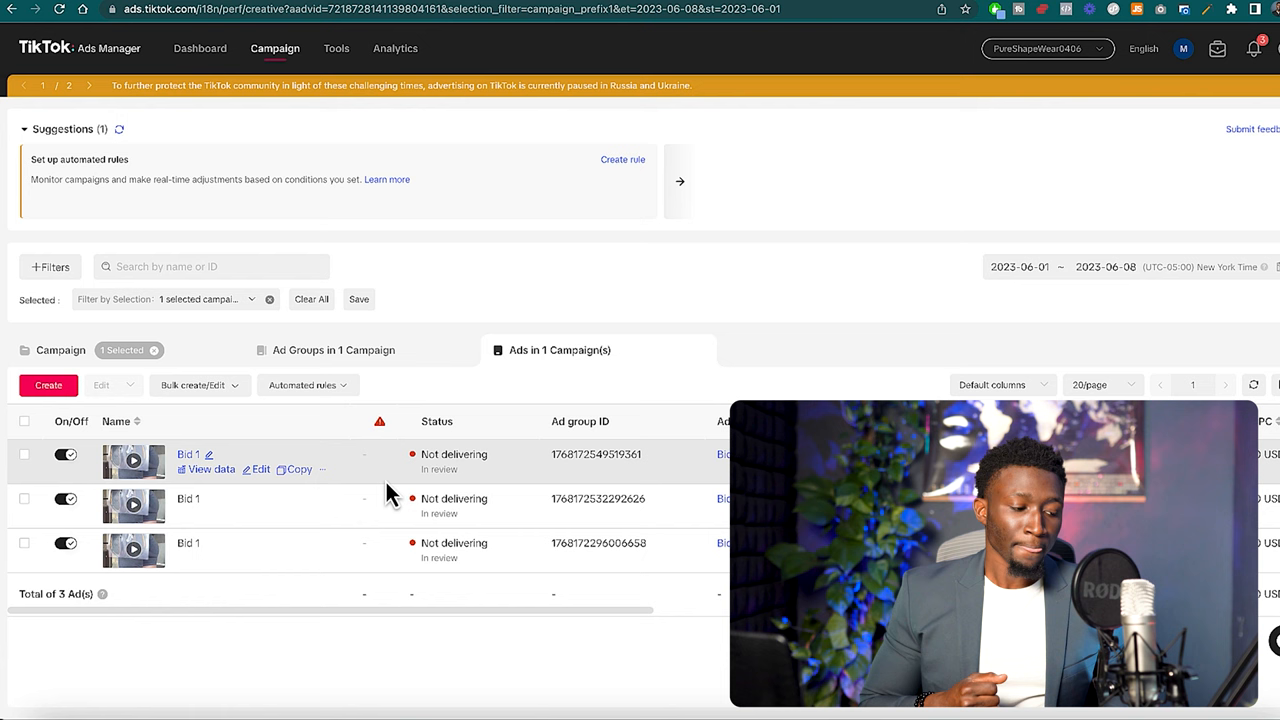
{"action": "mouse_move", "coordinate": [438, 488]}
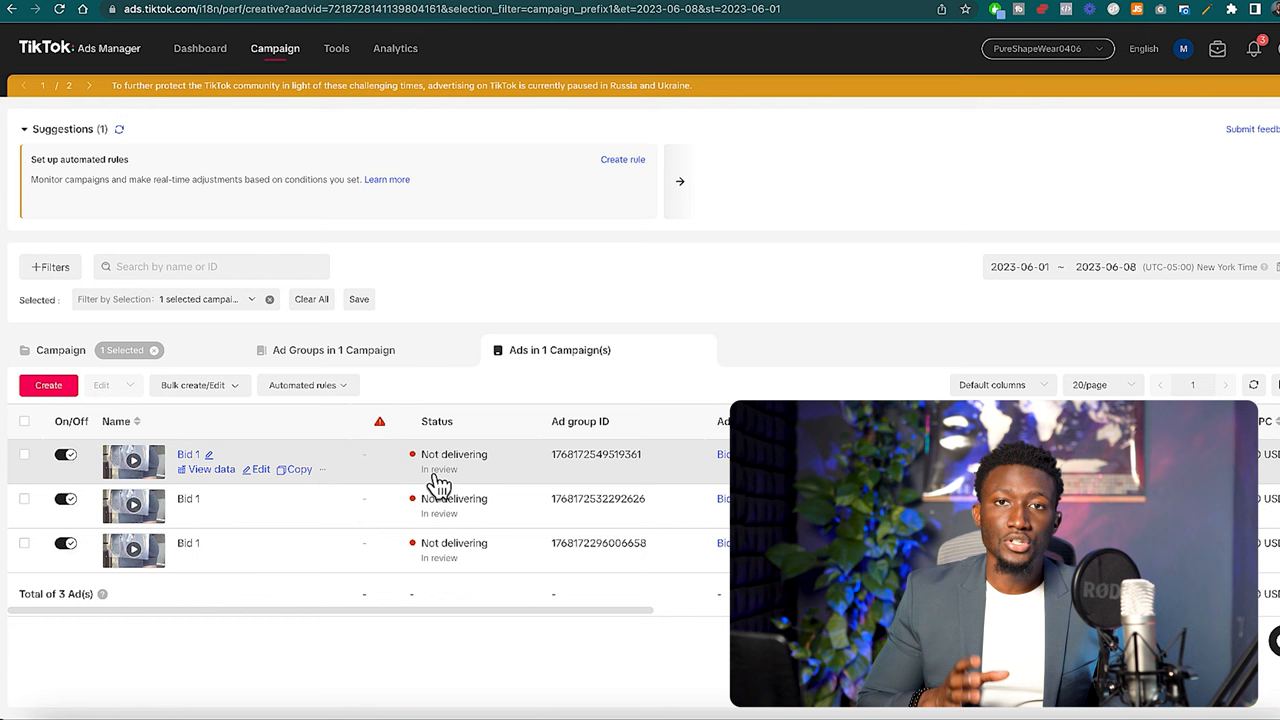